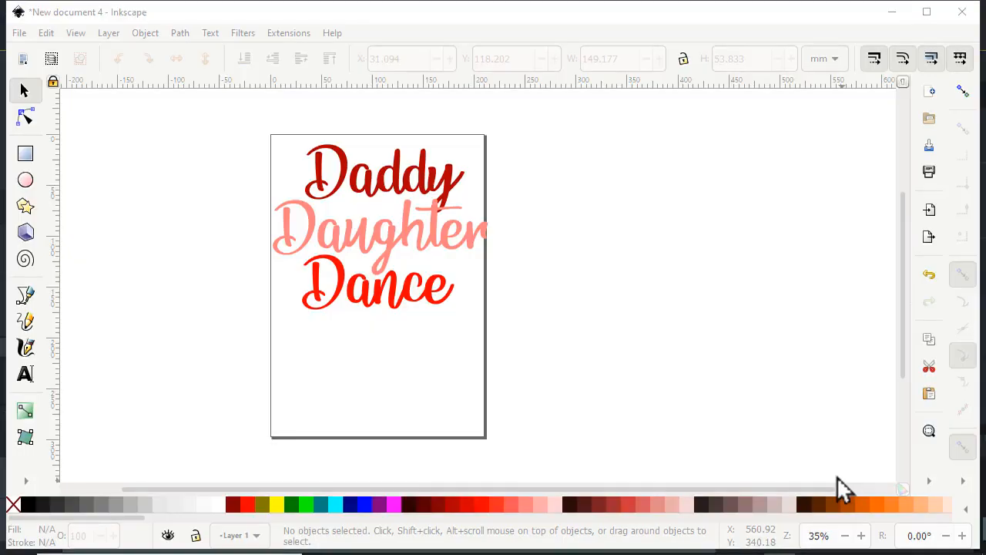
mouse_move(650, 316)
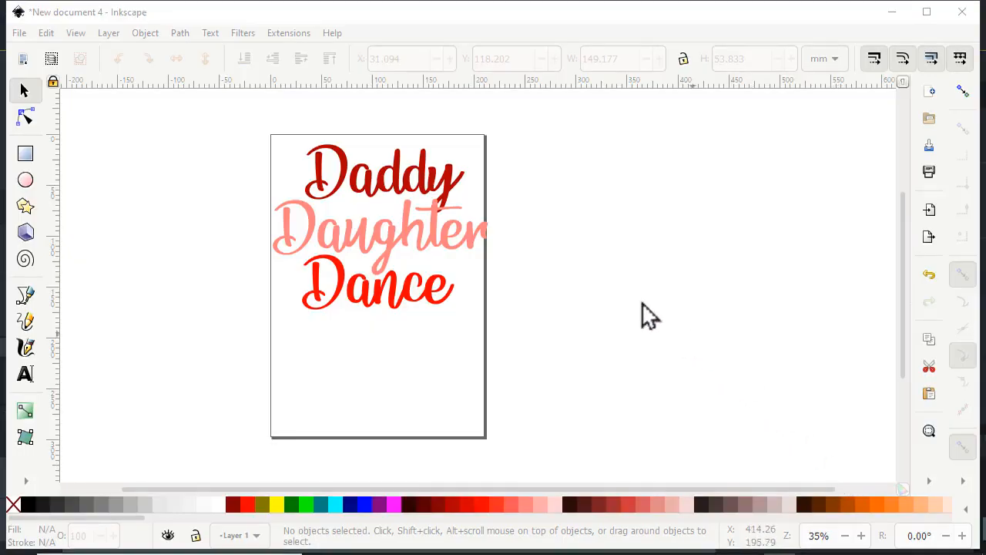
- Show the Objects panel listing Layer 1 with the three title text objects
left_click(145, 32)
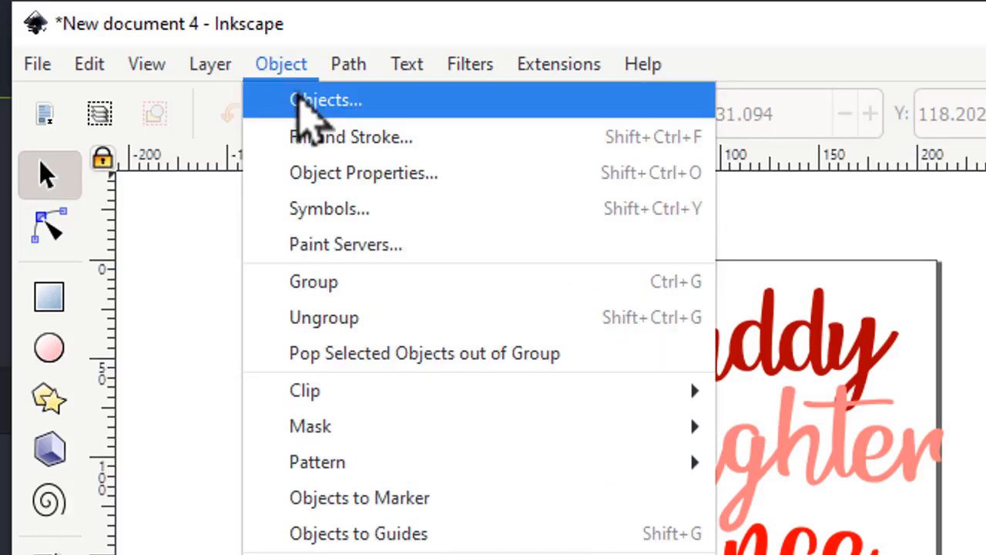
left_click(327, 100)
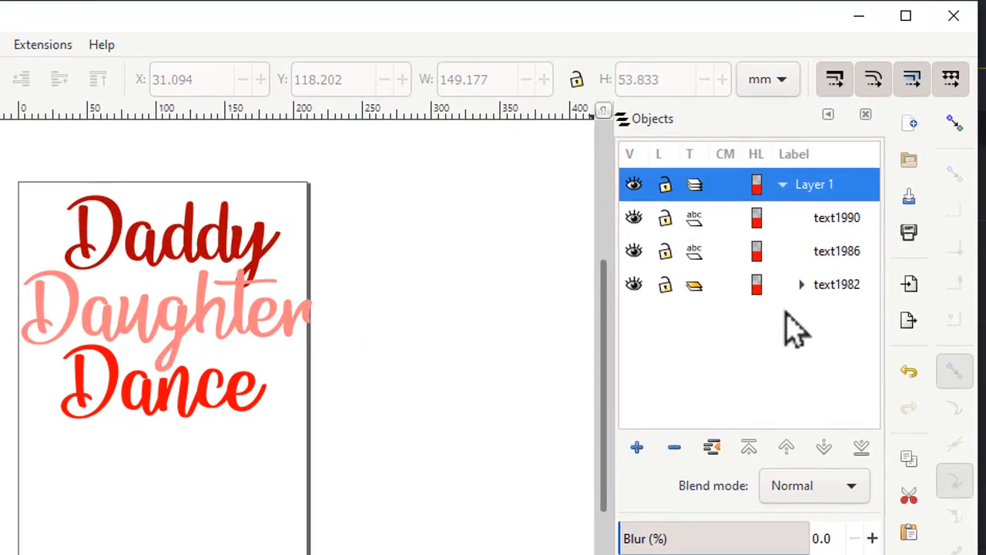
mouse_move(848, 262)
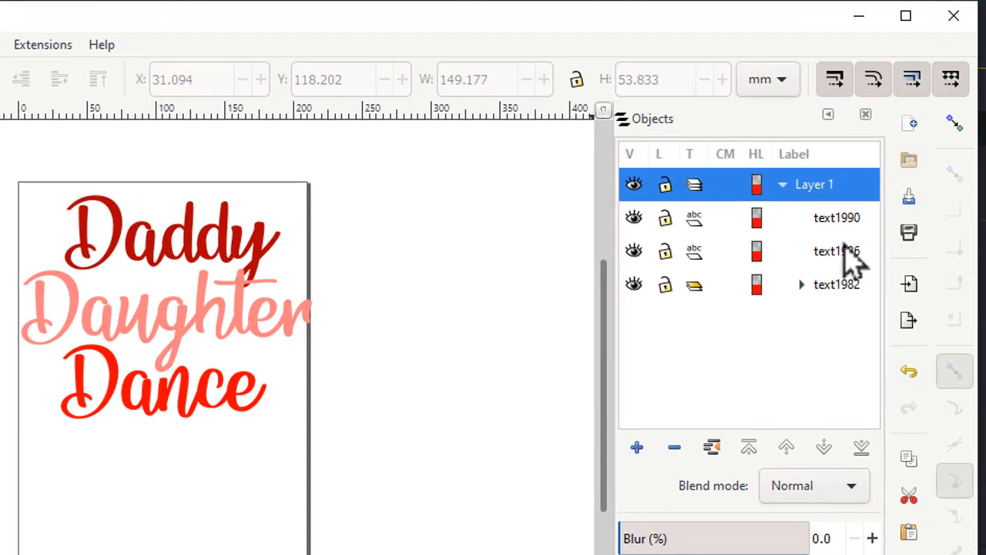
mouse_move(644, 247)
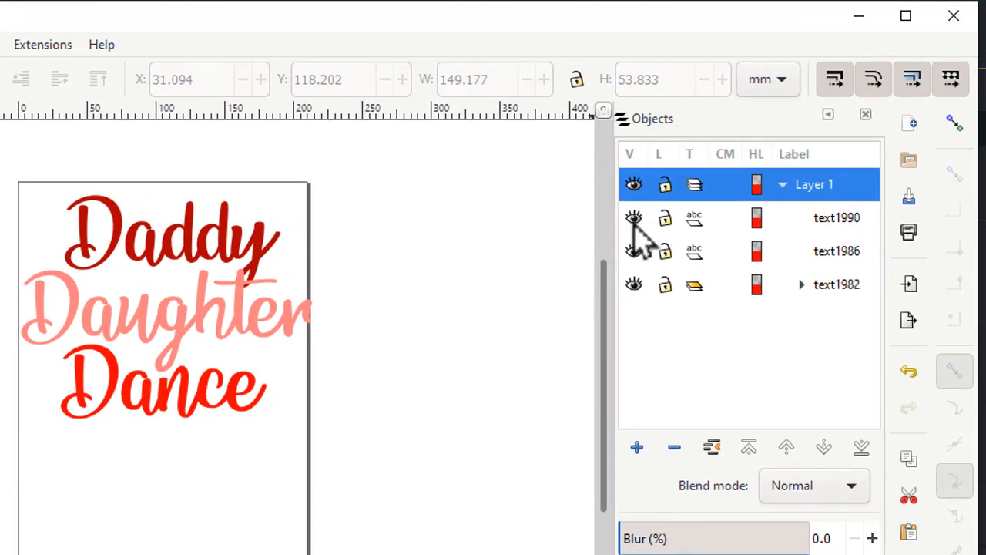
- Convert each title text line to a path, ungroup its letters and union them into one path
left_click(634, 250)
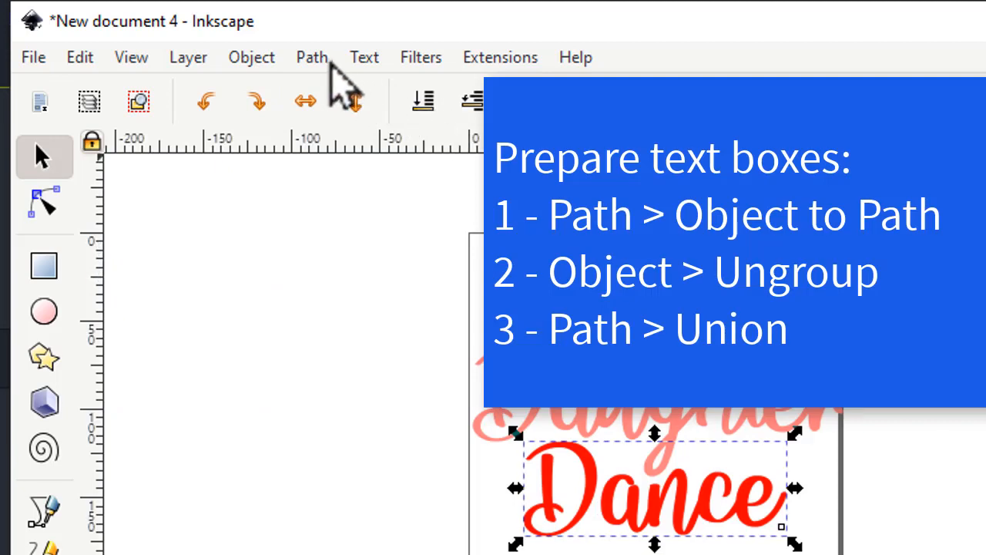
mouse_move(354, 101)
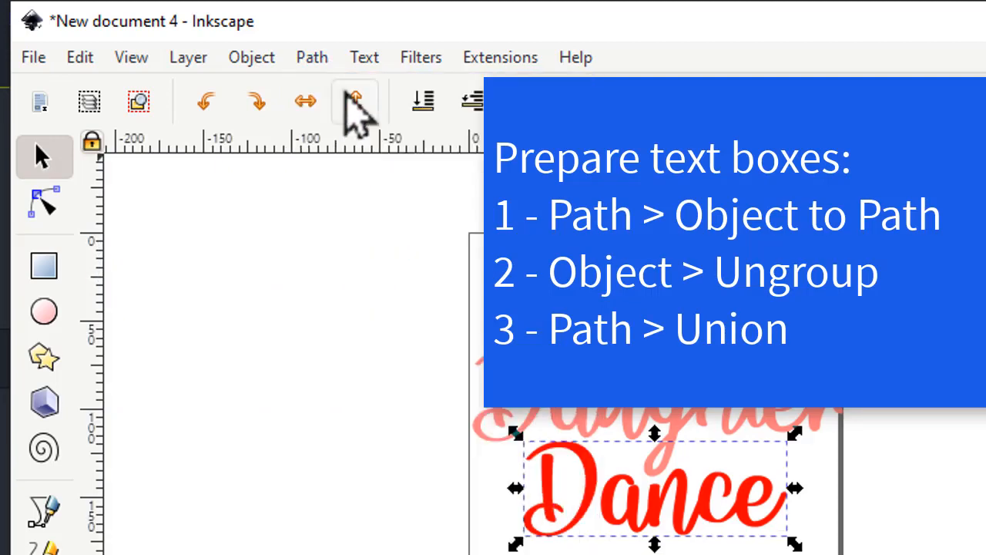
left_click(251, 57)
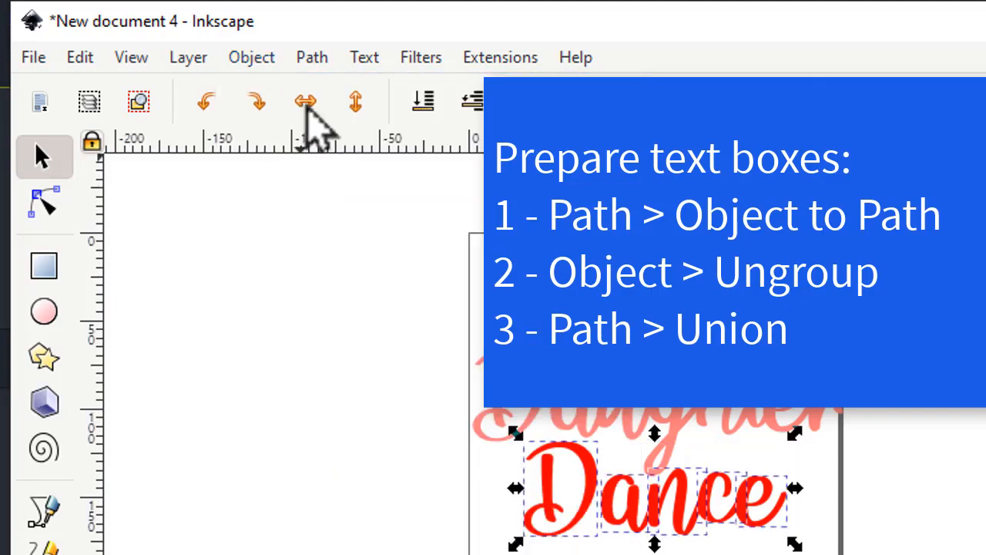
left_click(311, 56)
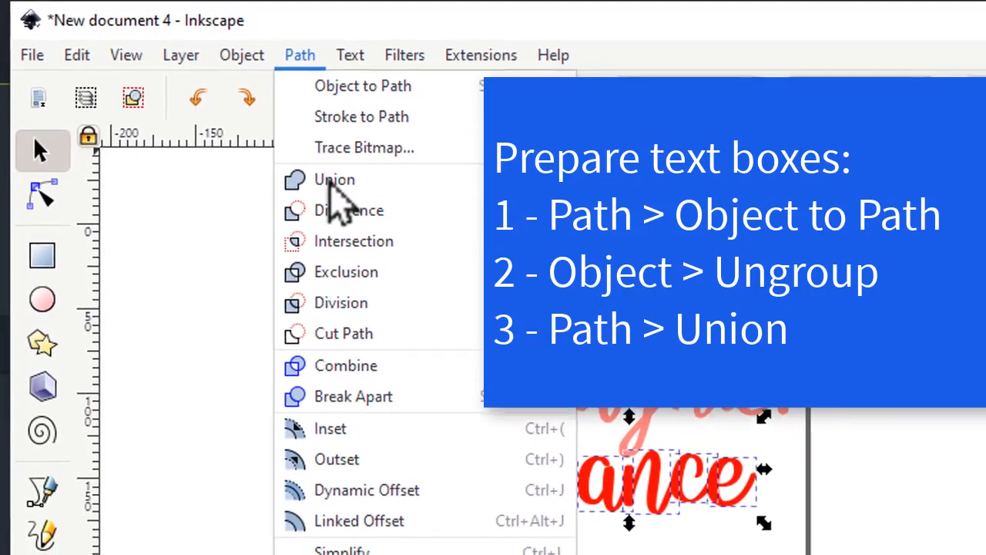
left_click(335, 179)
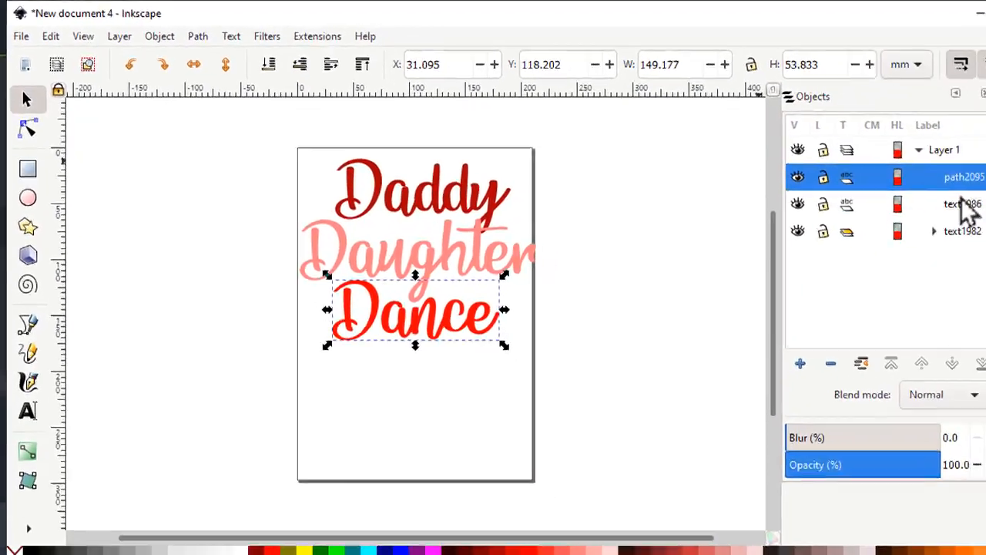
left_click(963, 204)
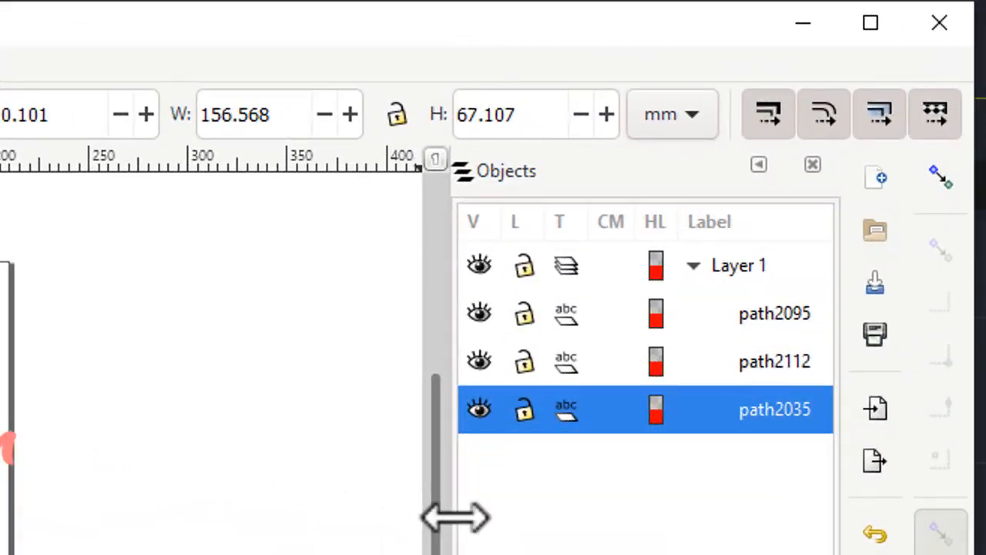
mouse_move(555, 539)
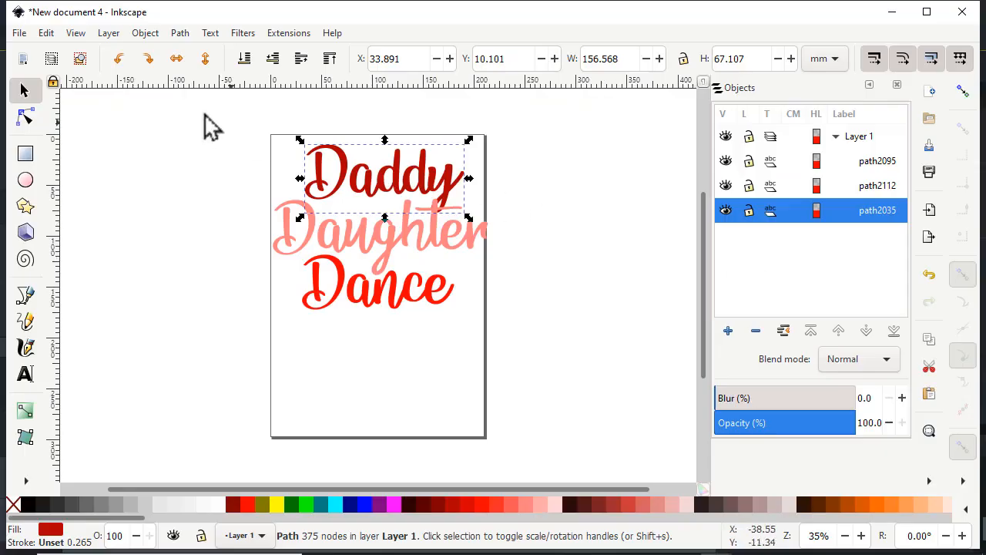
- Import the balloons image file onto the page beside the title paths
left_click(19, 33)
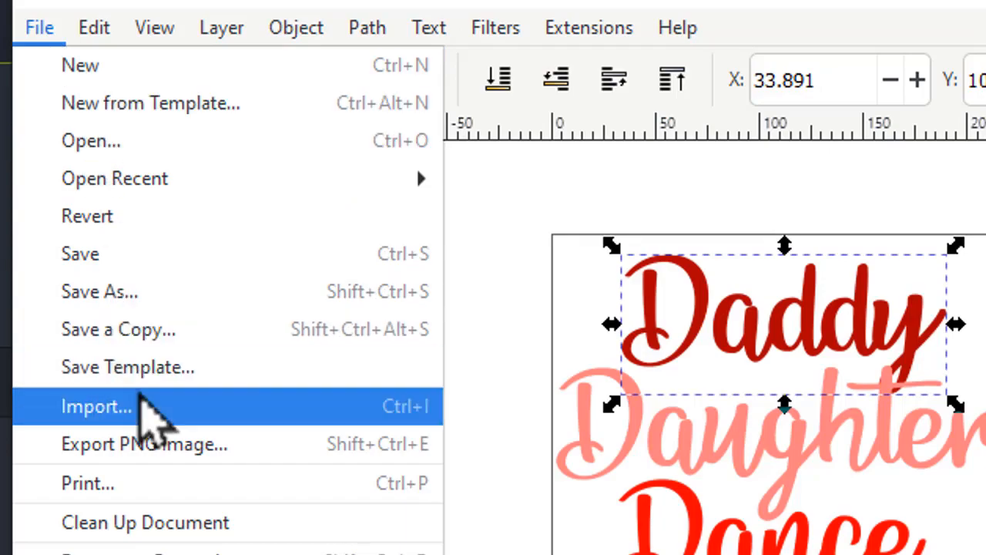
left_click(95, 407)
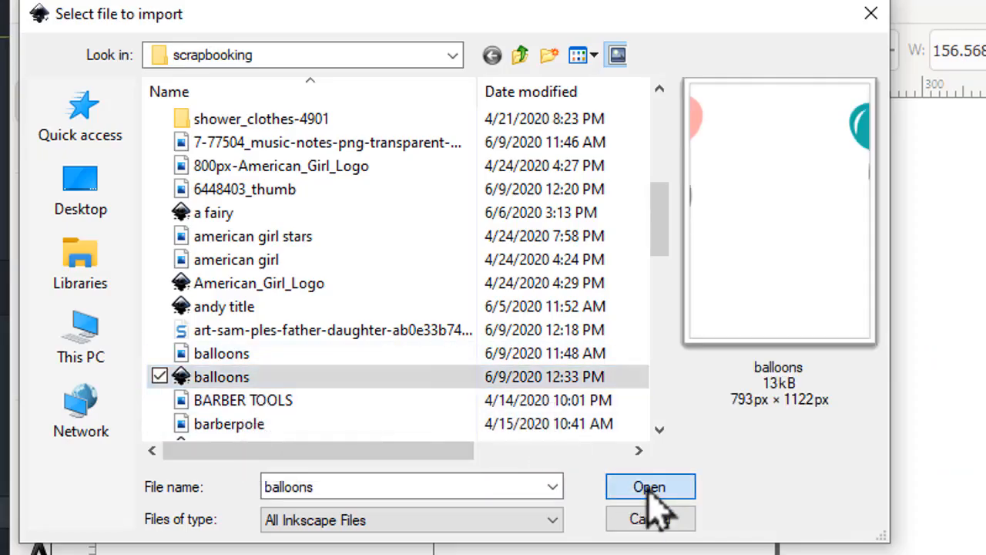
left_click(650, 487)
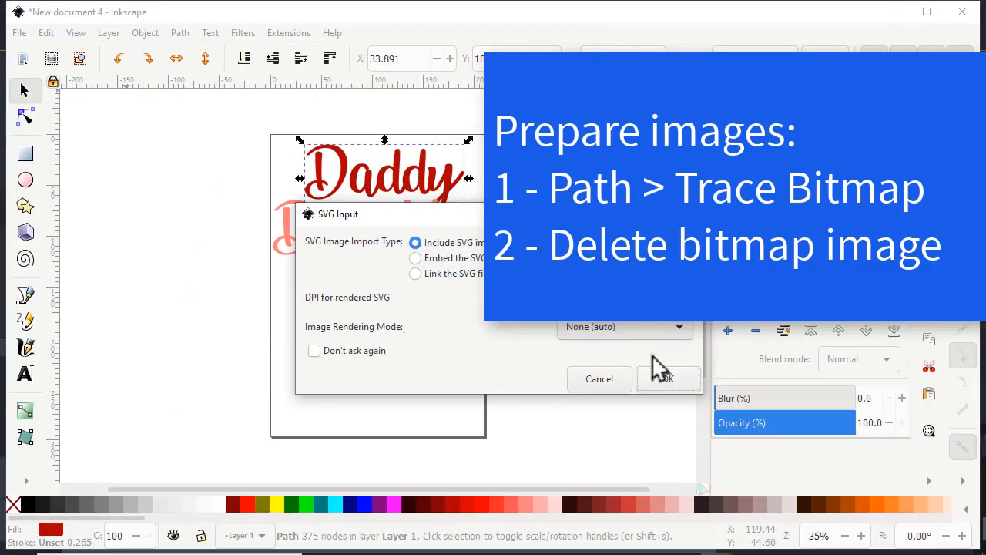
left_click(666, 379)
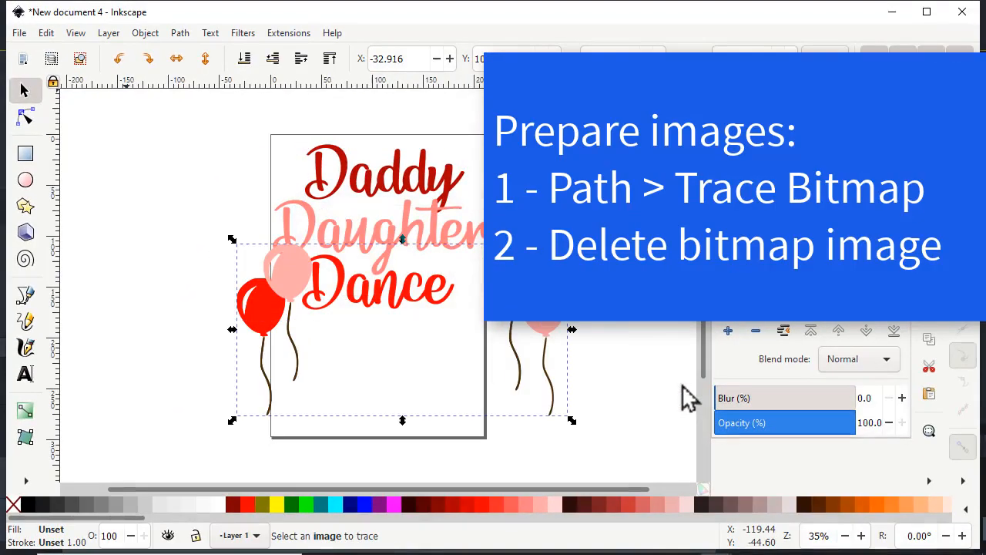
mouse_move(577, 388)
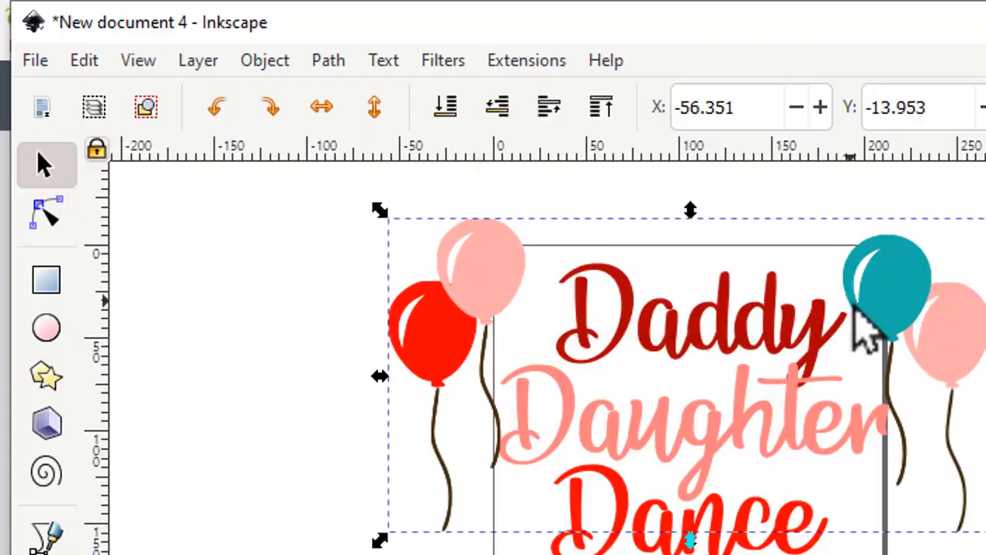
mouse_move(77, 92)
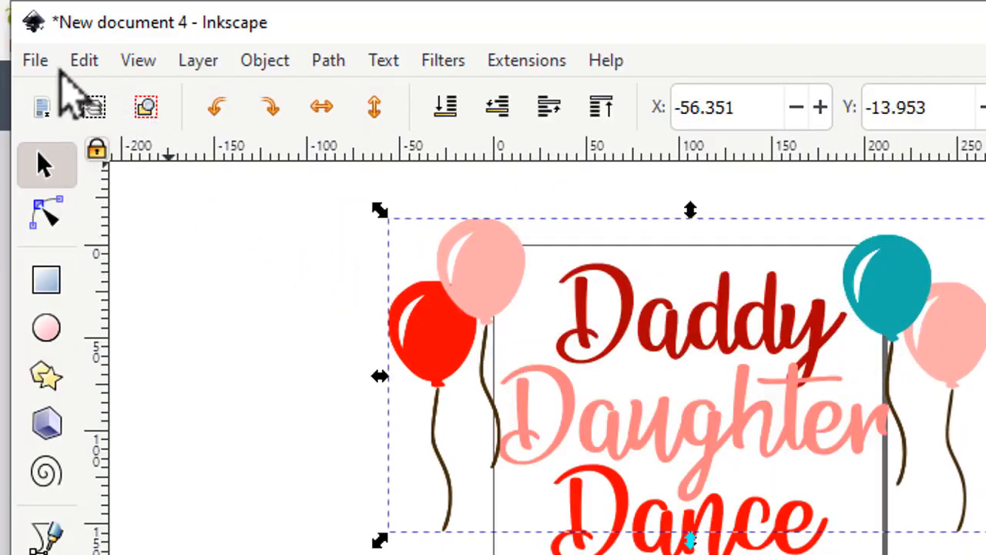
- Import the music notes image to join the balloons around the title
left_click(34, 60)
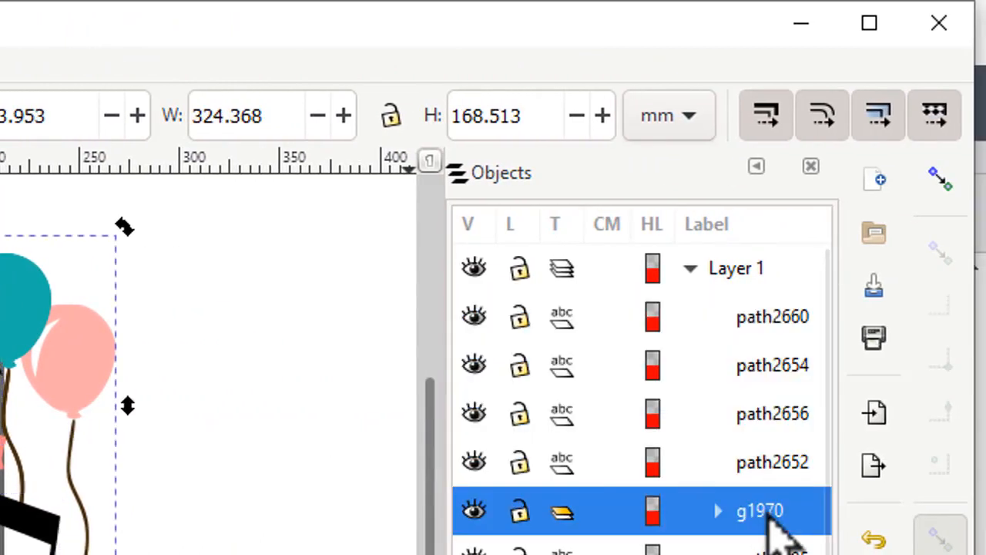
mouse_move(747, 531)
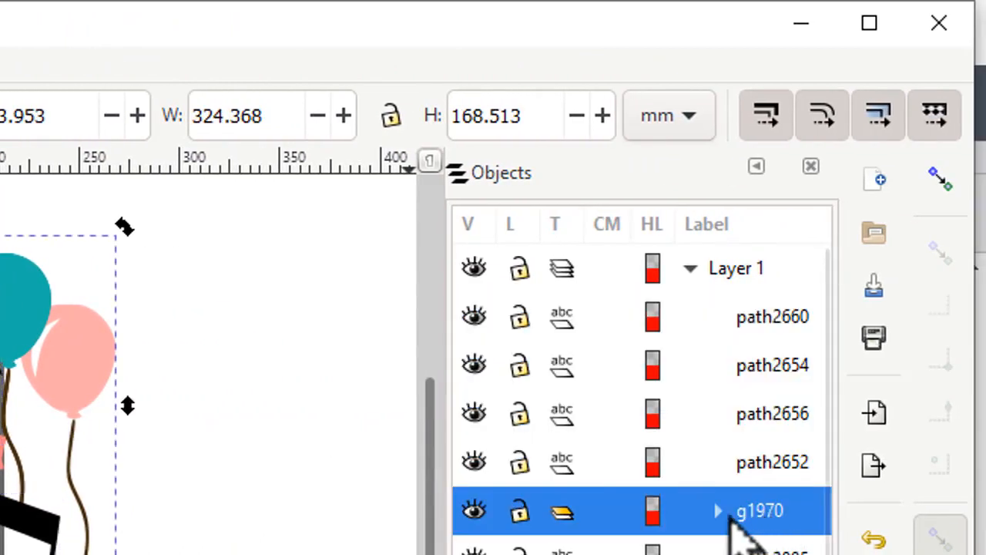
- Ungroup the traced artwork group g1970 into individual paths under Layer 1
left_click(249, 56)
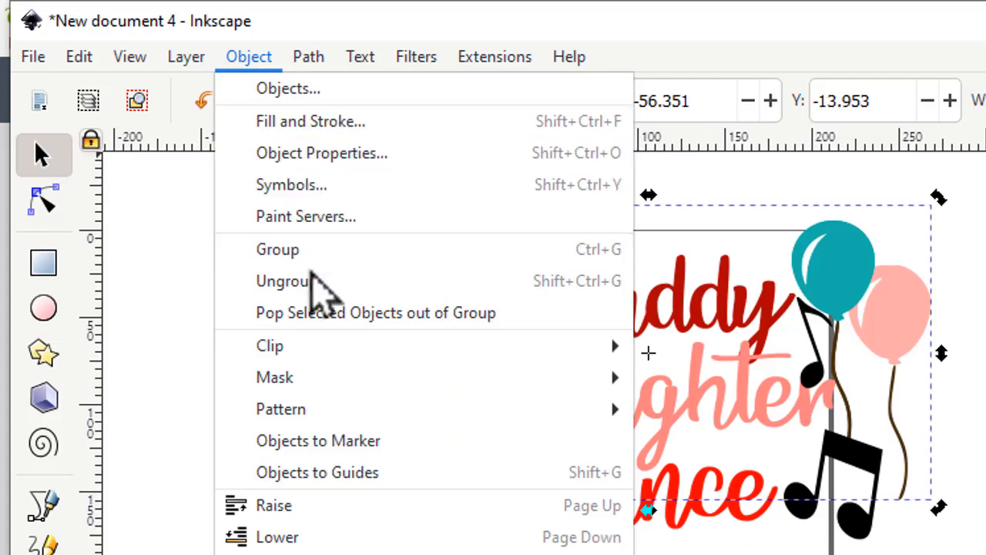
left_click(282, 280)
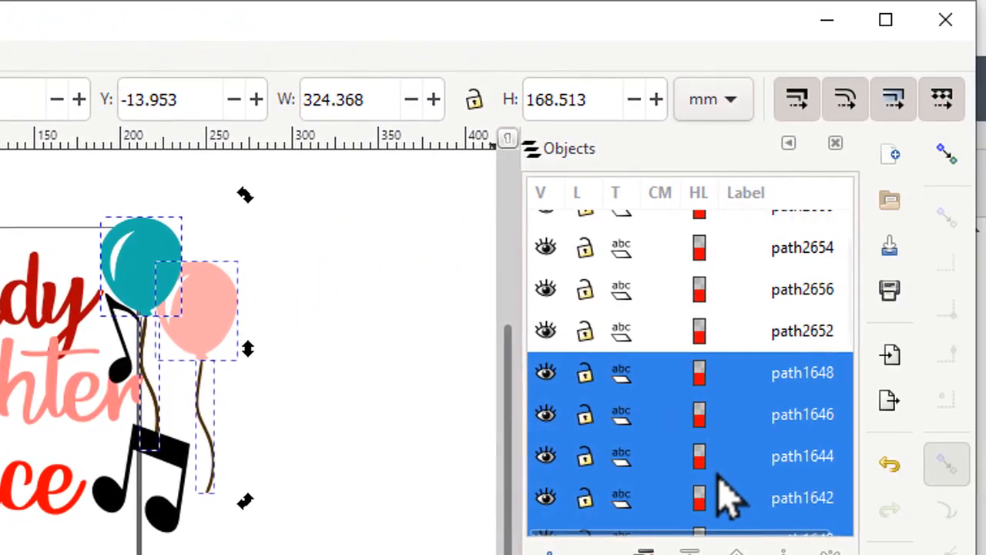
mouse_move(829, 470)
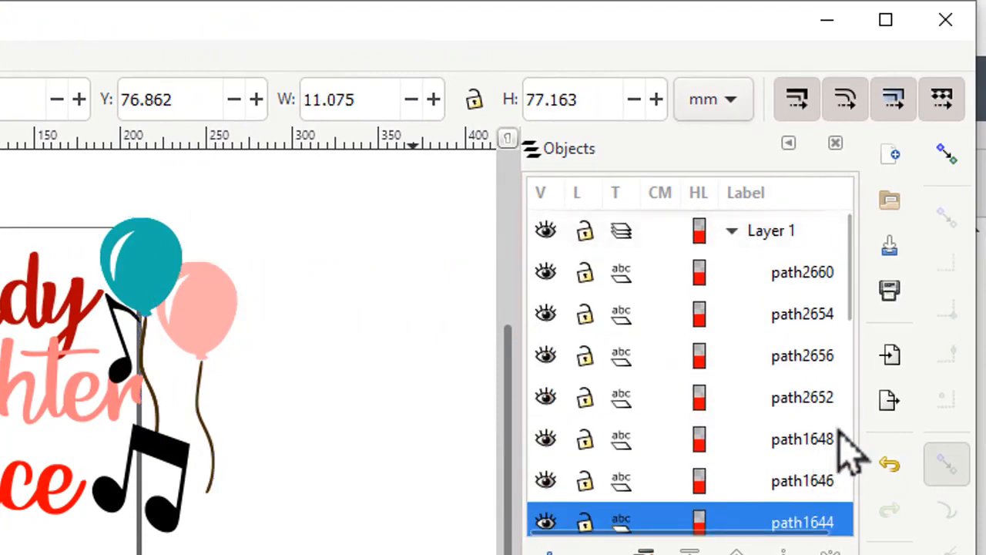
scroll("down", 3)
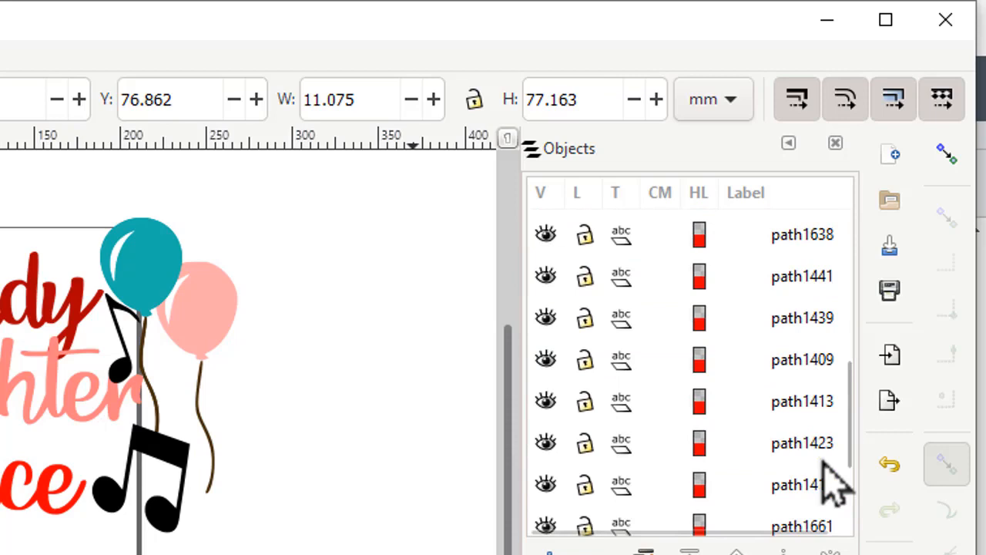
scroll("down", 3)
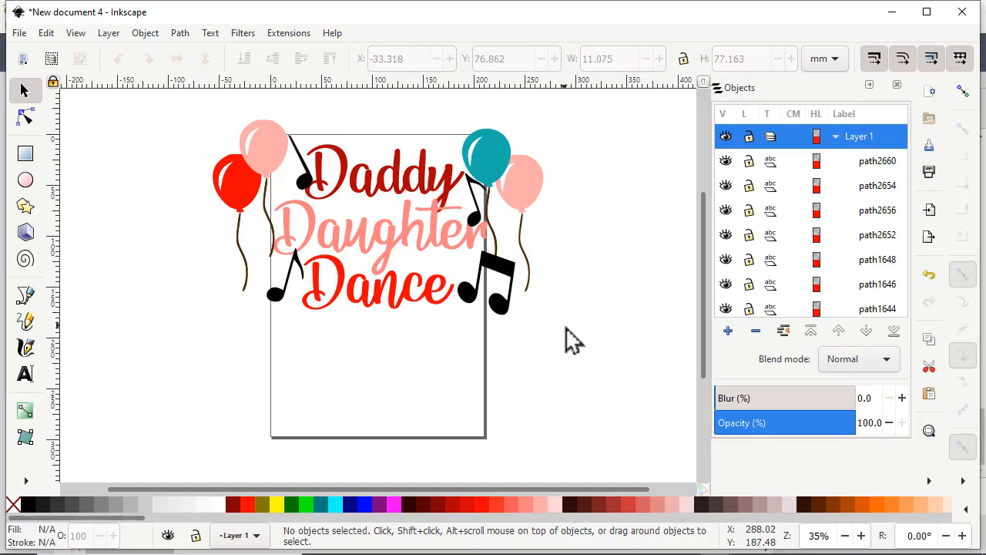
mouse_move(573, 339)
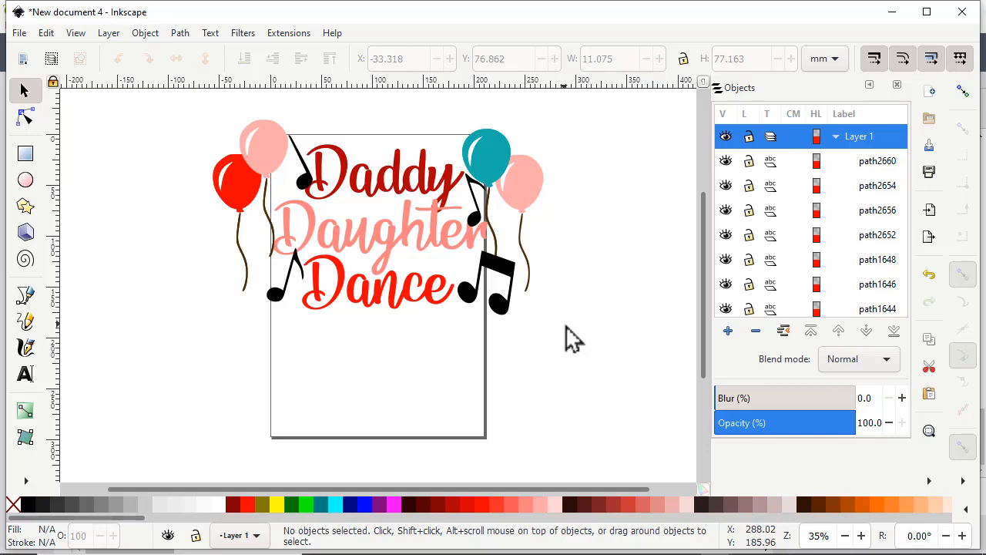
mouse_move(593, 362)
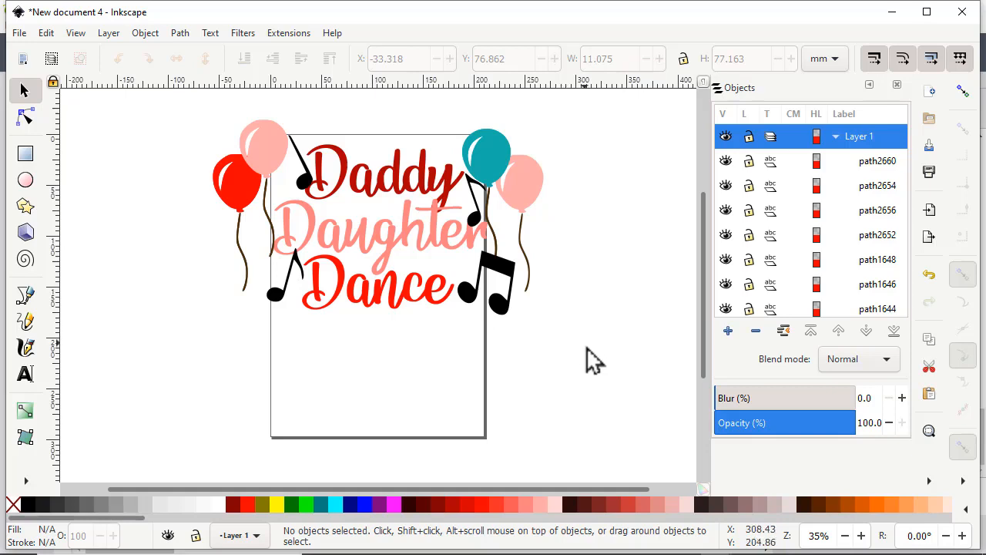
mouse_move(583, 366)
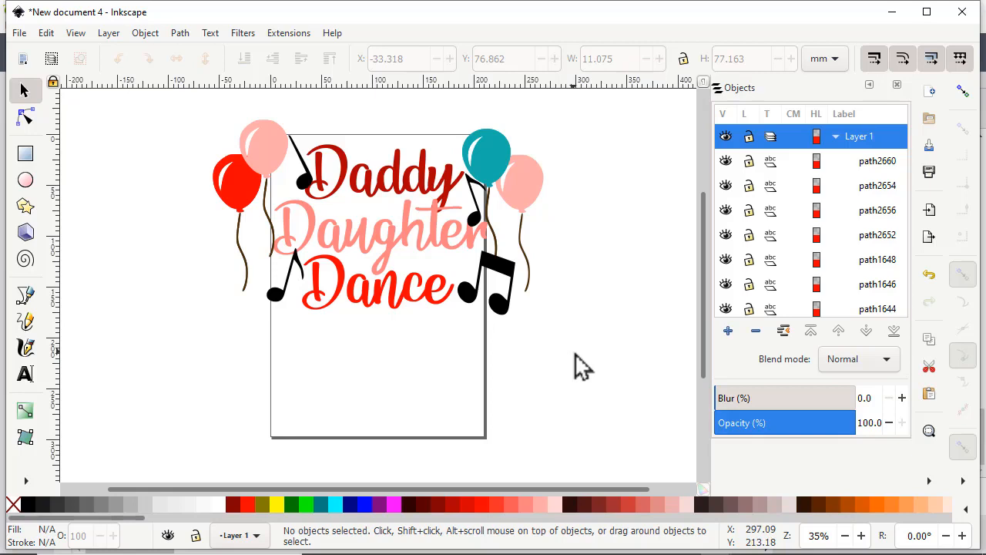
mouse_move(583, 368)
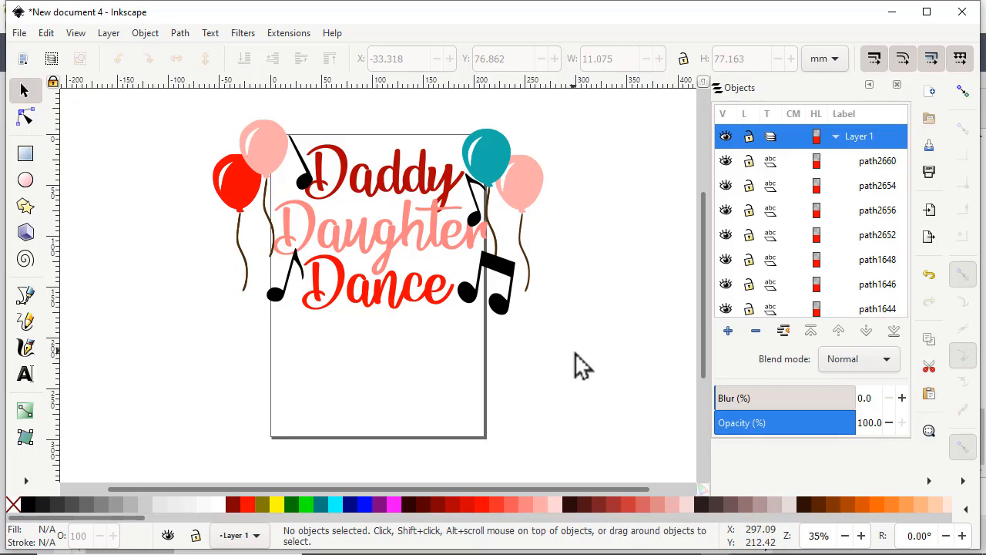
mouse_move(582, 366)
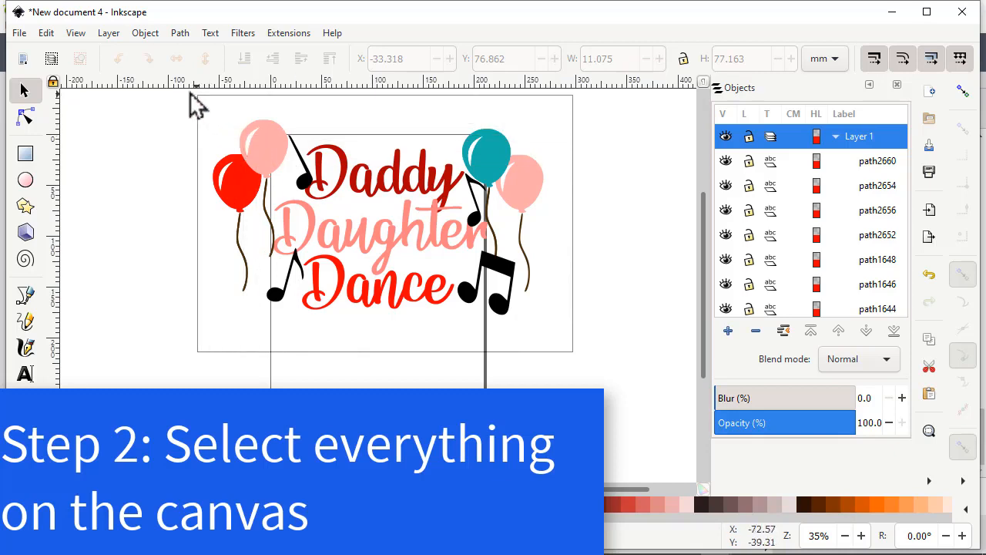
- Select all 21 title, balloon and music-note paths together with Ctrl+A
key("ctrl+a")
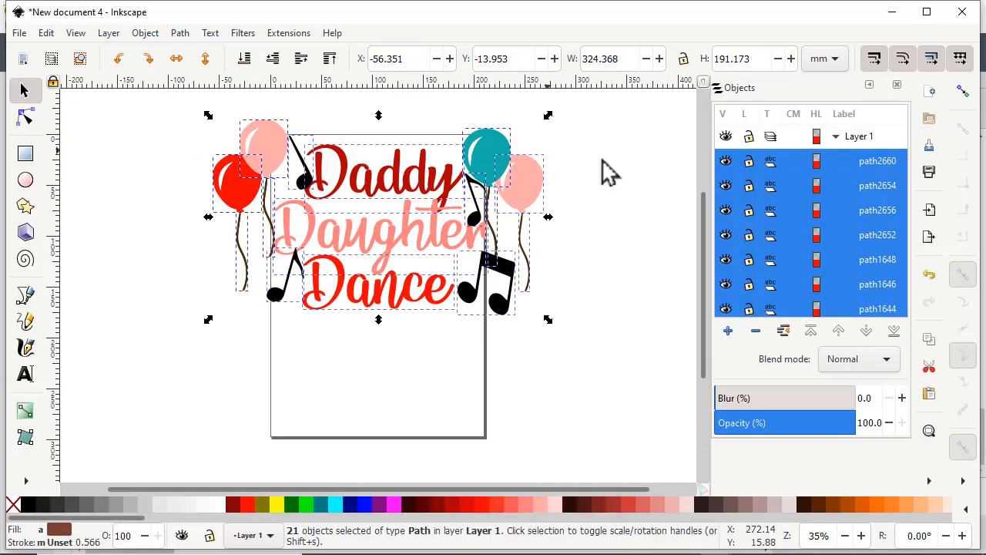
scroll("down", 3)
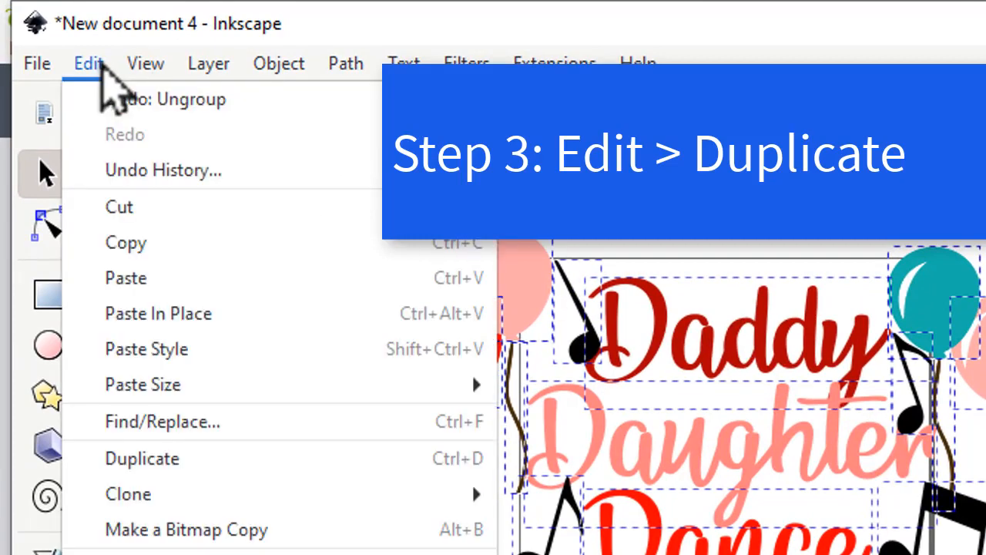
- Duplicate the entire selected design of 21 paths
left_click(141, 457)
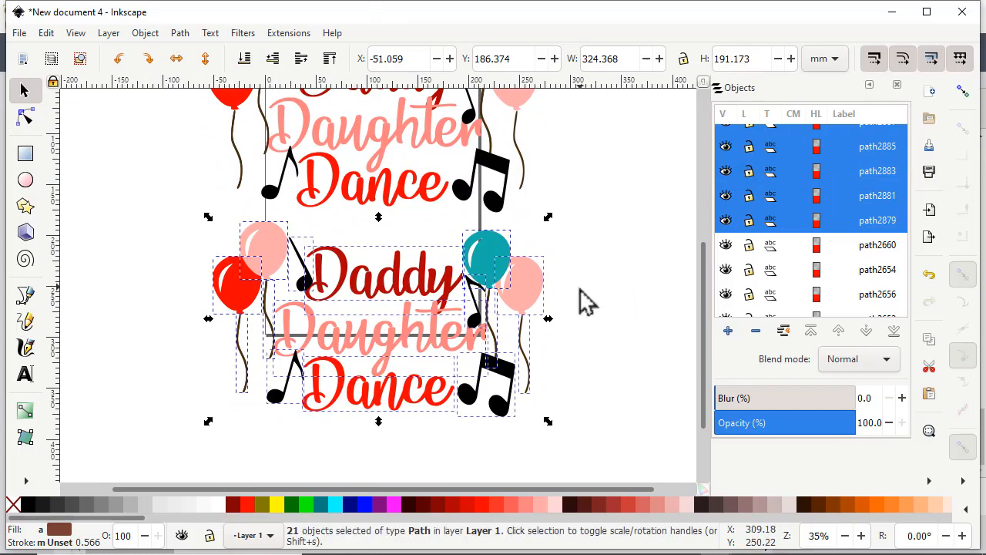
mouse_move(278, 108)
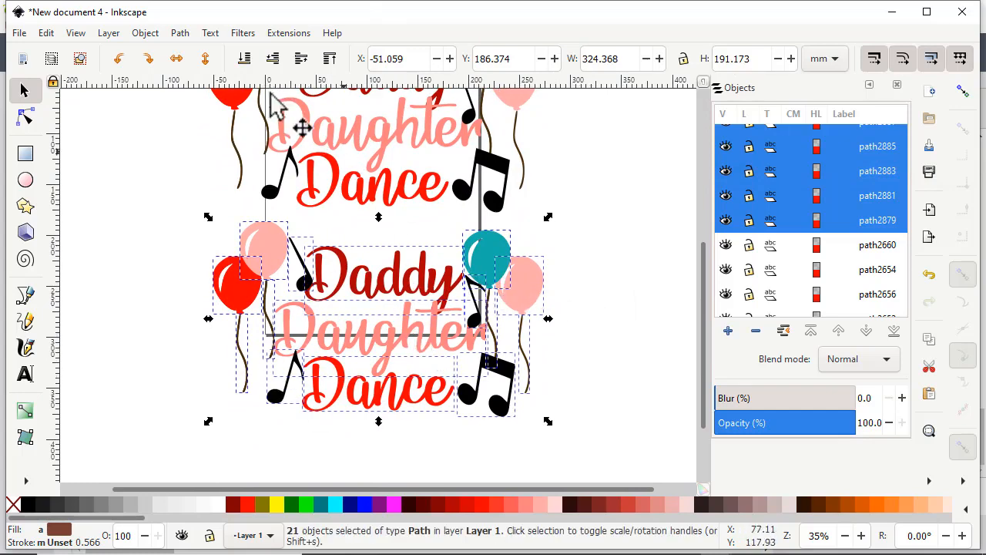
- Union the duplicated design into one solid red path below the original
left_click(179, 32)
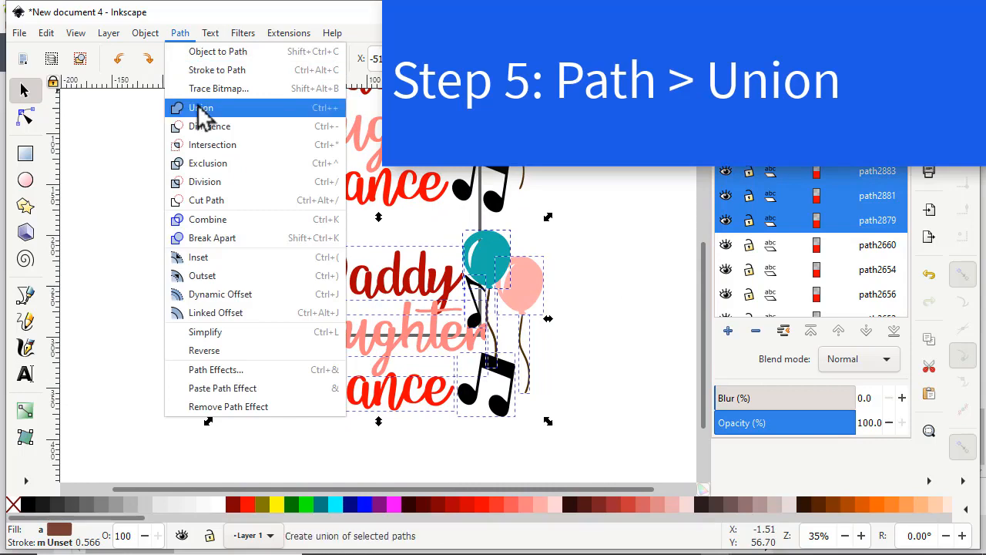
left_click(201, 107)
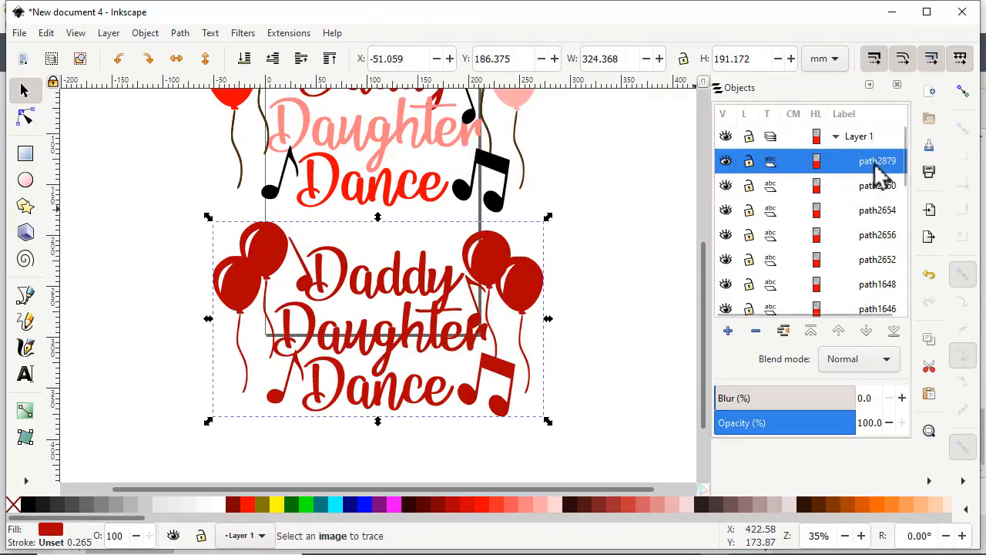
mouse_move(879, 185)
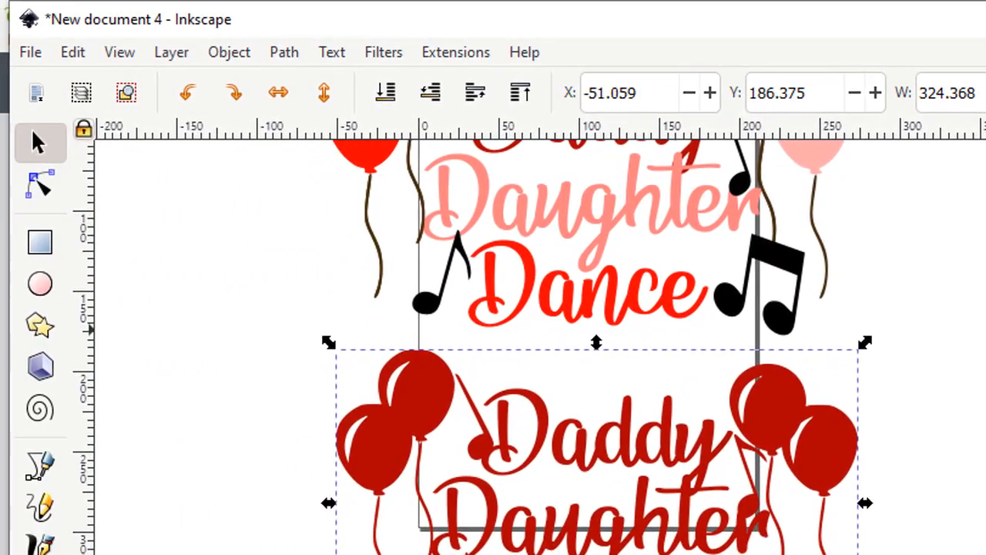
- Create a gray linked offset around the red union, then delete the red shape
left_click(284, 53)
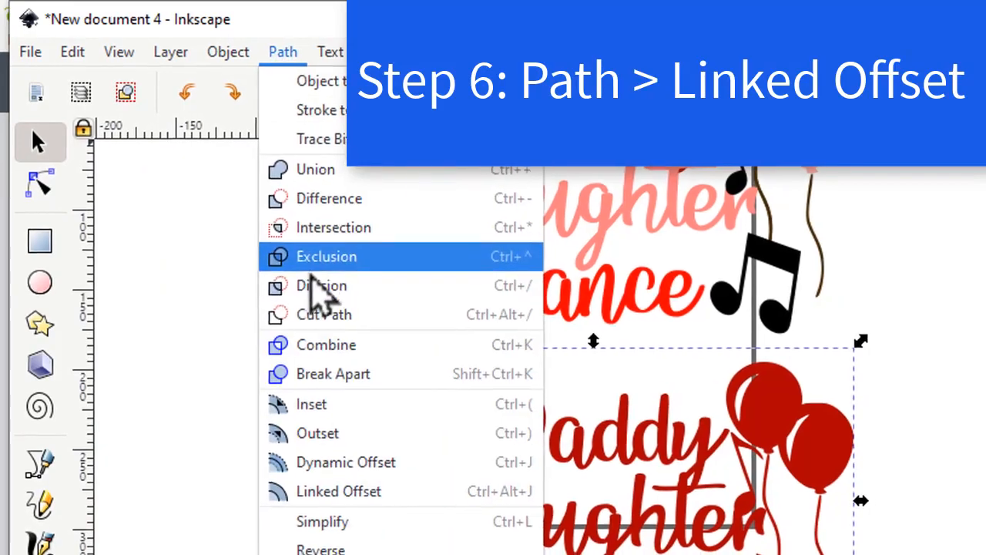
left_click(339, 490)
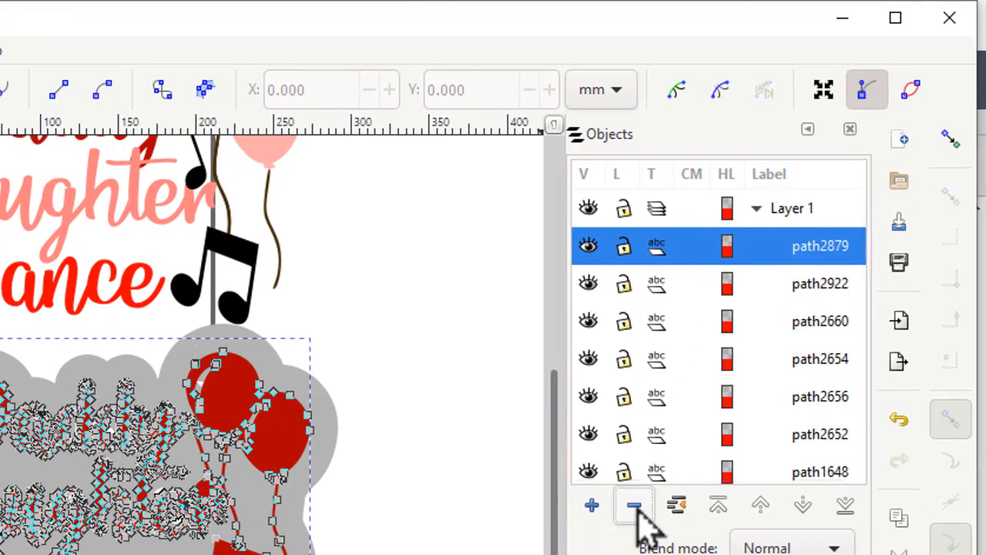
left_click(633, 505)
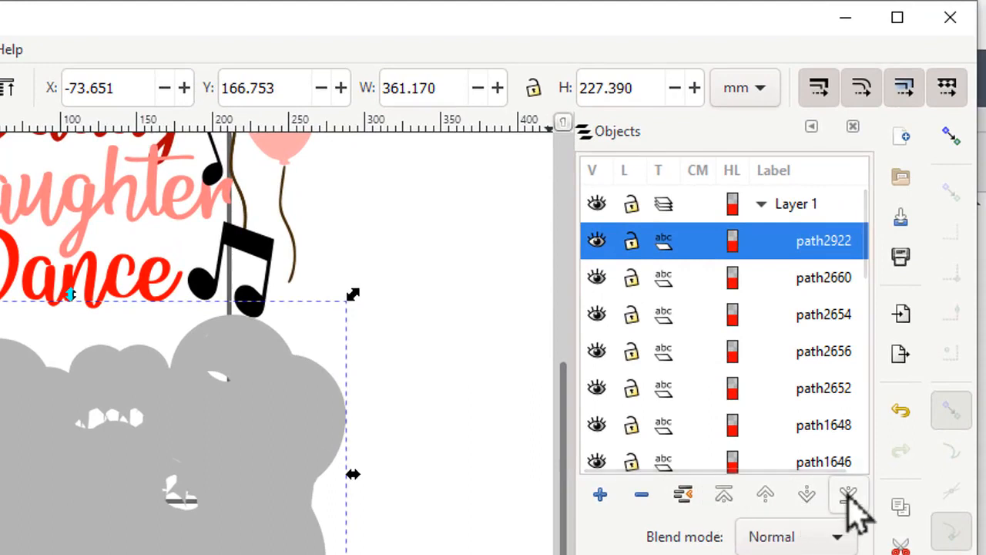
- Lower the gray mat to the bottom, break apart and re-union it solid, and nudge it upward
left_click(848, 493)
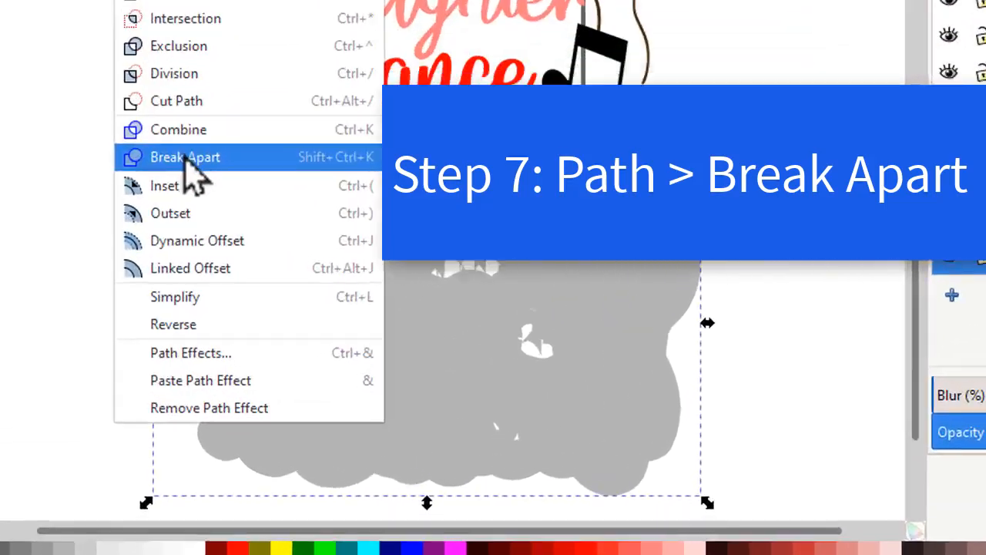
left_click(185, 157)
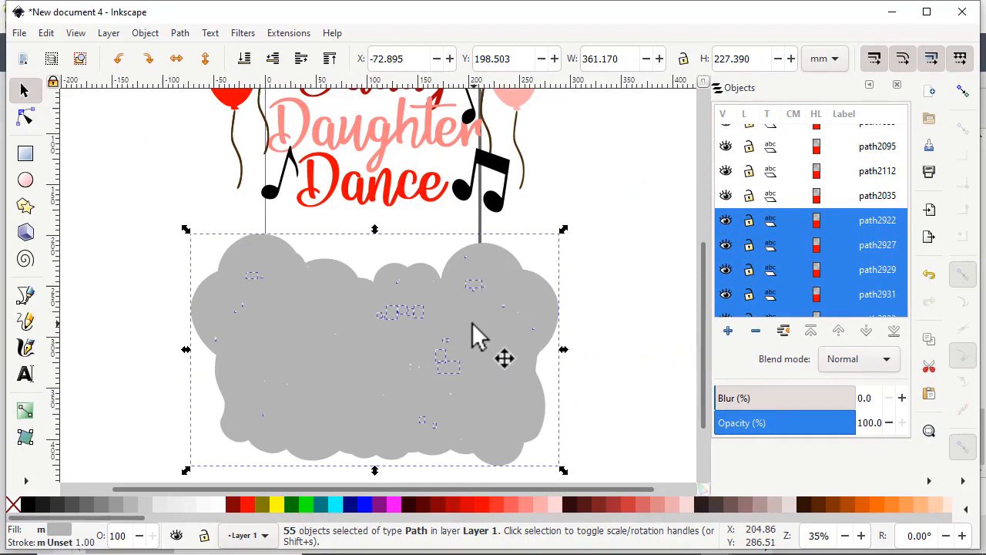
left_click(179, 32)
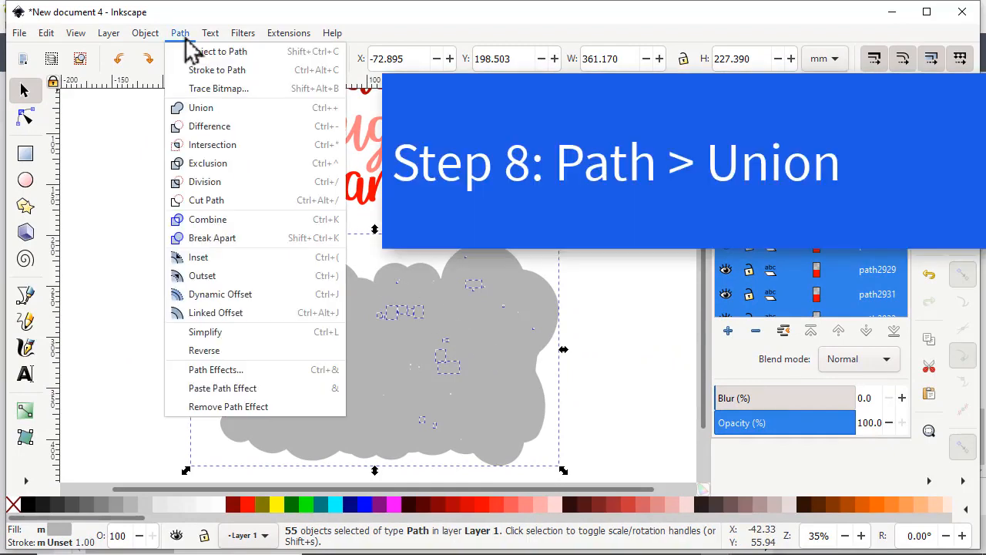
left_click(200, 108)
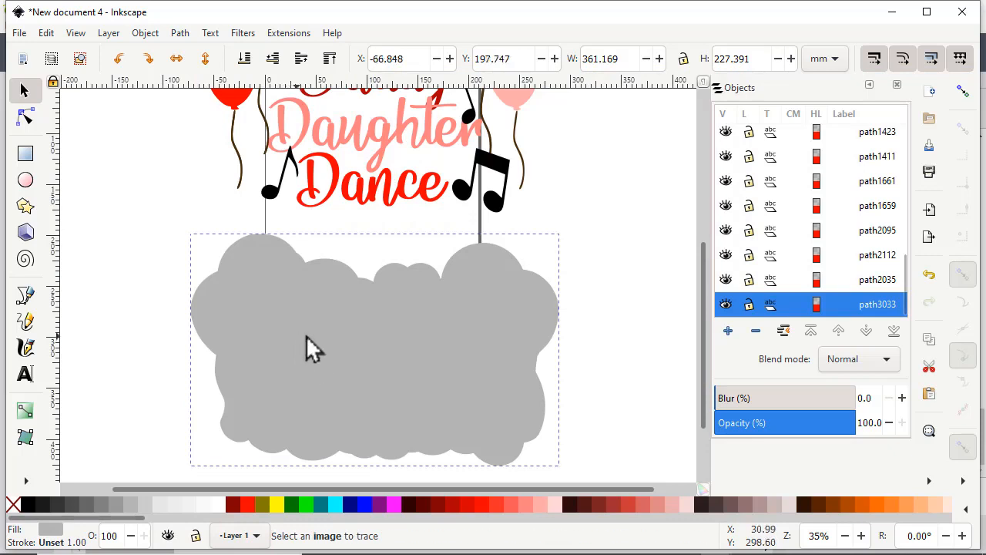
left_click_drag(311, 351, 270, 309)
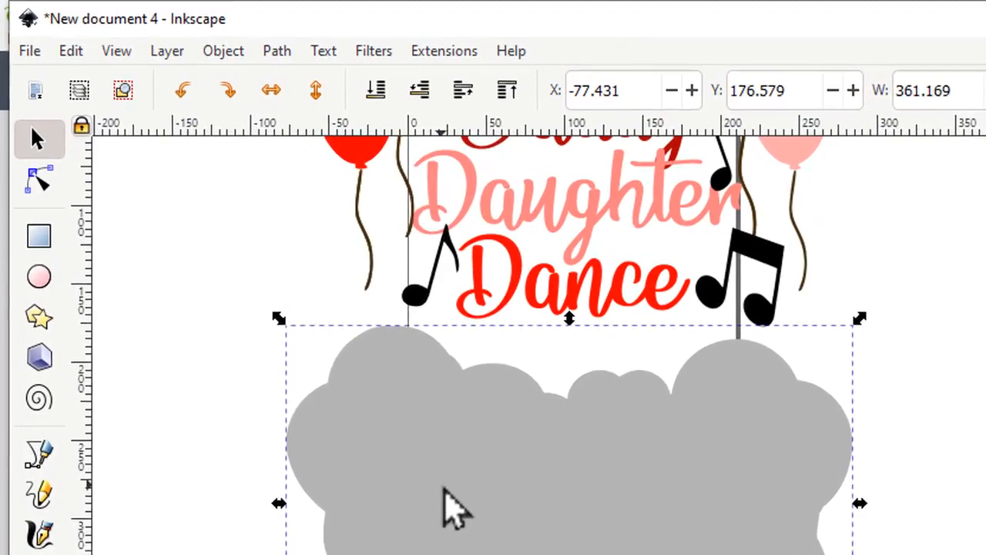
- Create a linked-offset path behind the gray mat as a black outline, then return to object selection
left_click(277, 49)
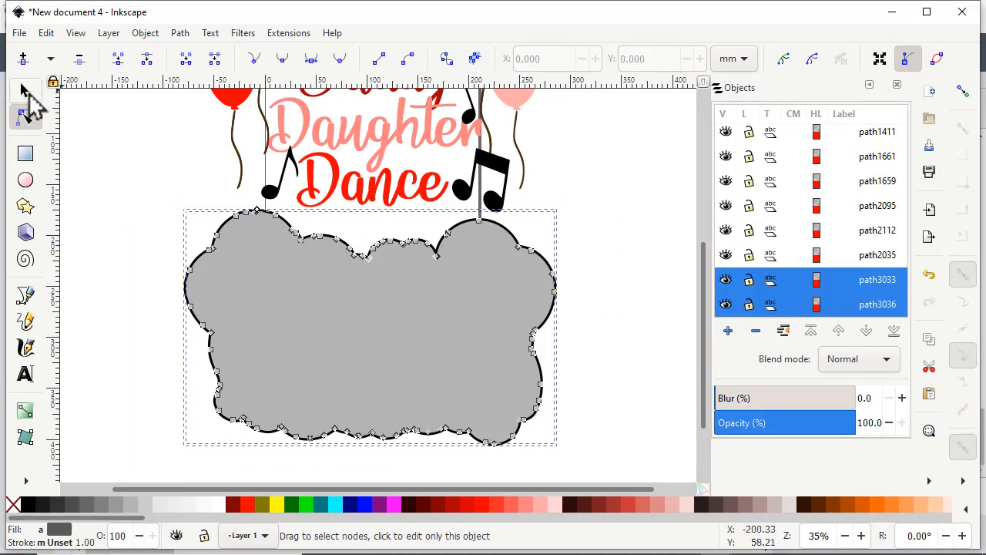
left_click(25, 89)
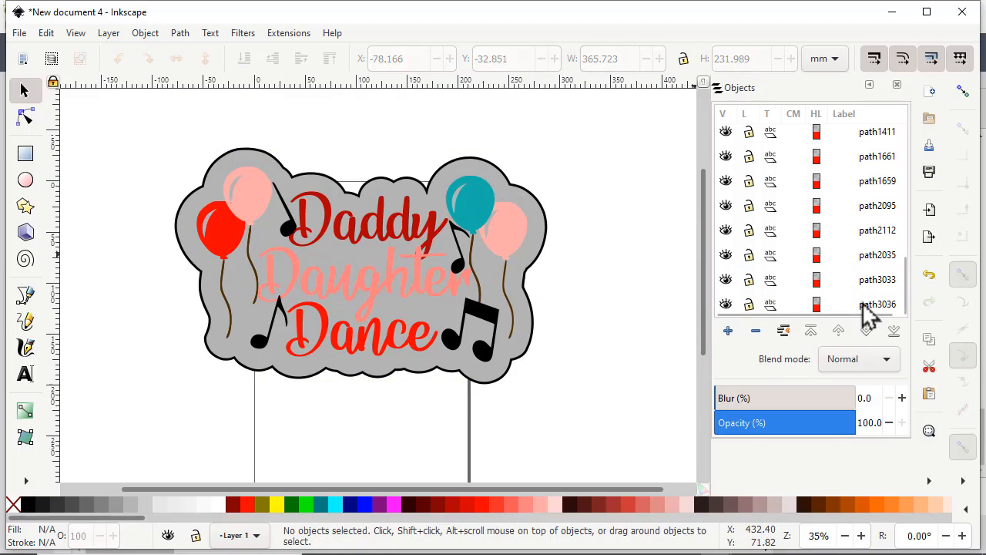
- Select mat path3033 in the Objects panel and fill it light whitish gray, then deselect
left_click(878, 303)
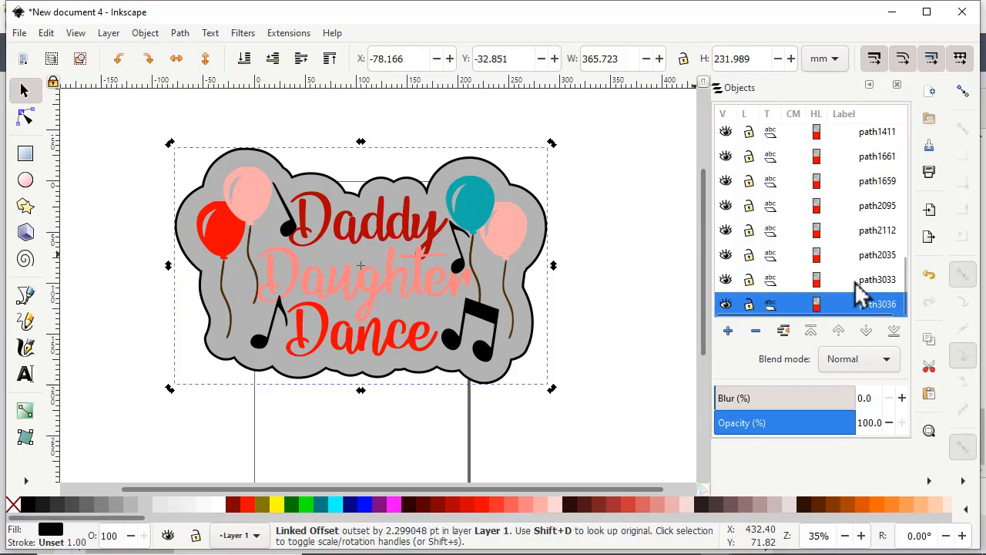
left_click(877, 279)
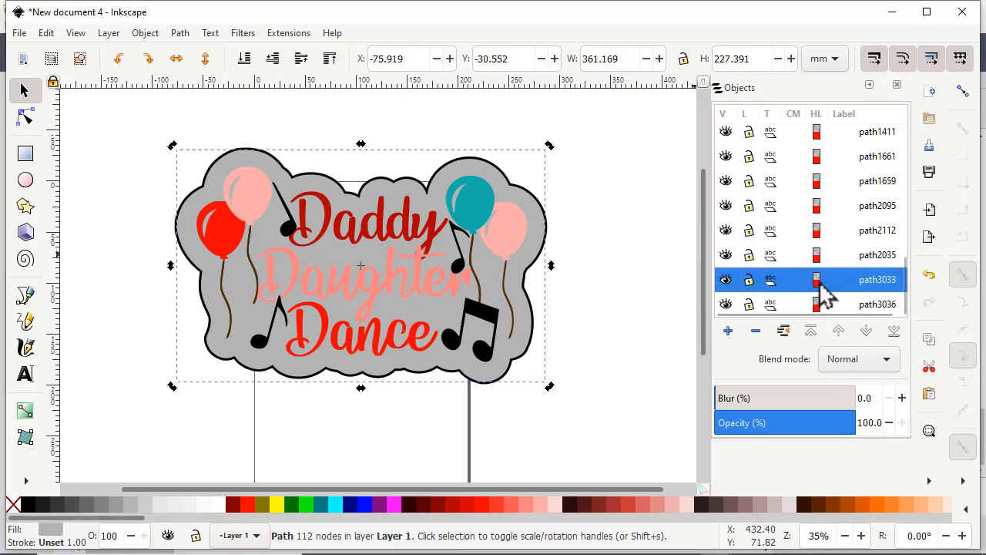
mouse_move(146, 506)
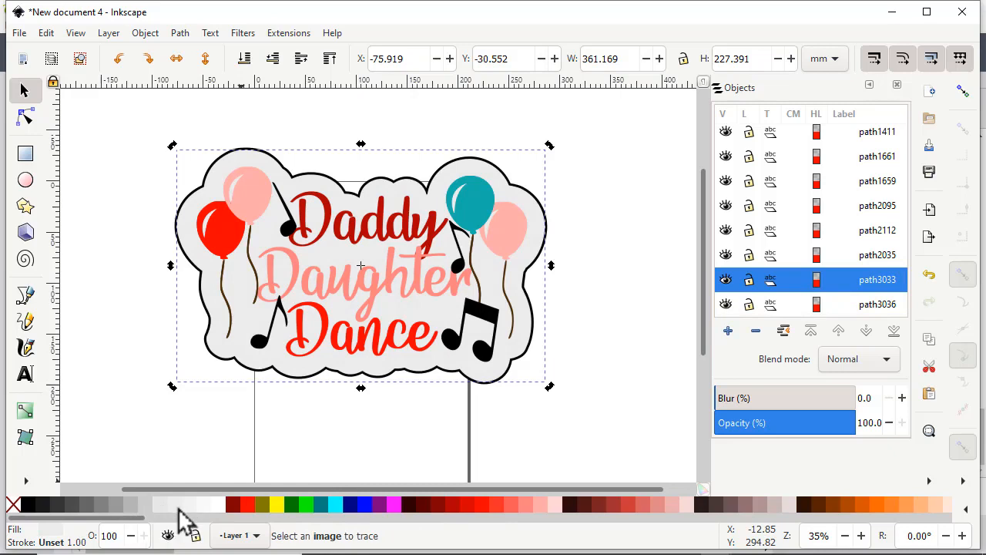
mouse_move(554, 440)
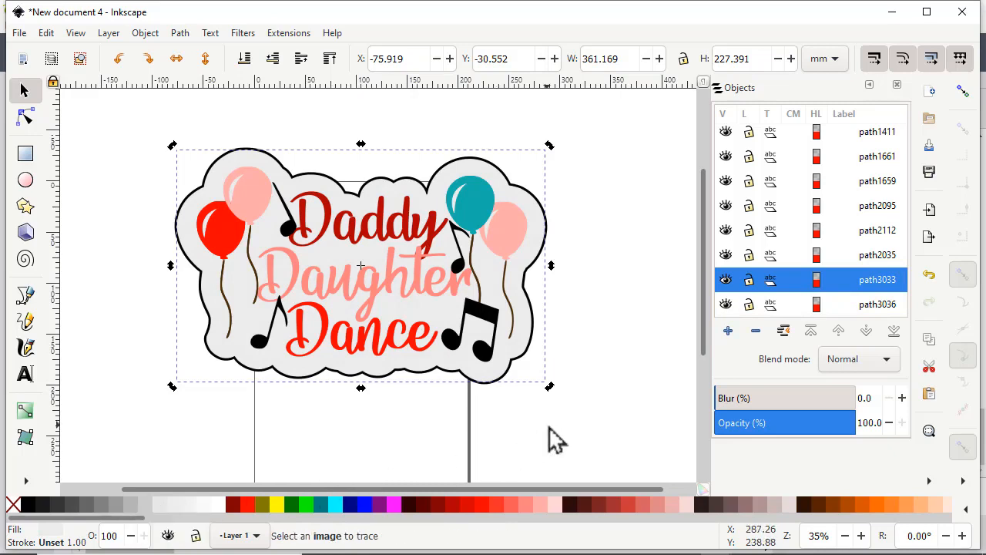
left_click(624, 450)
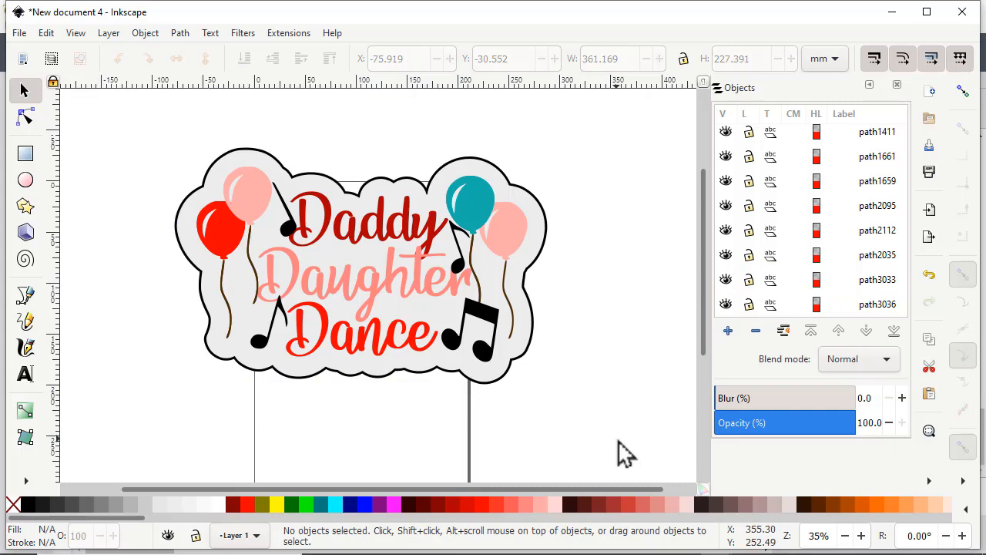
- Group the title, mat and outline into g3061 and save the document
left_click(145, 33)
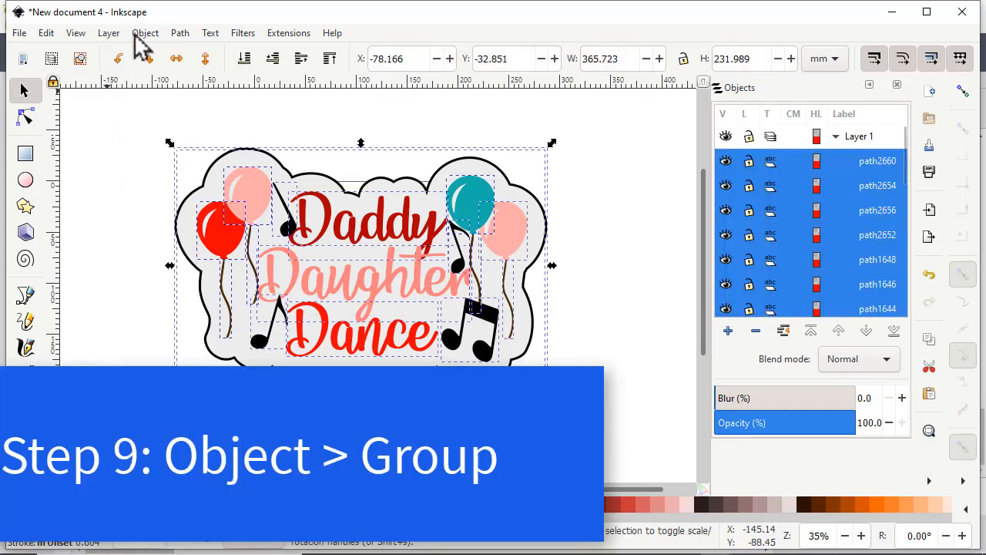
left_click(145, 32)
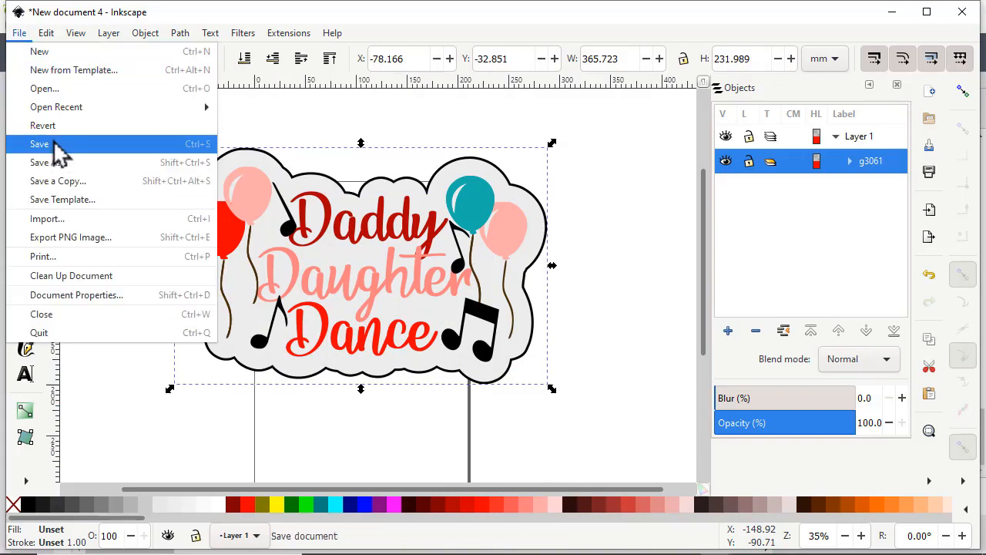
left_click(38, 145)
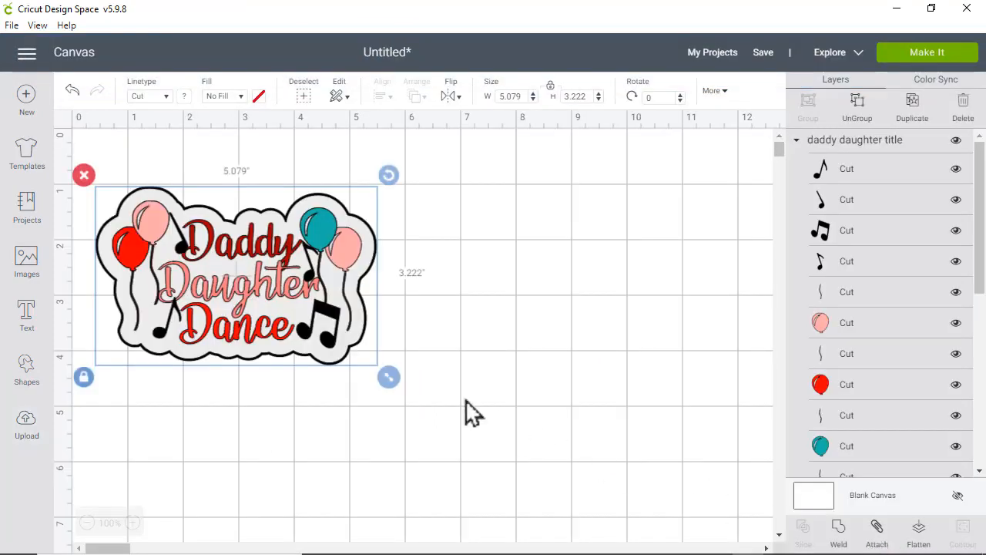
- Resize the imported 'daddy daughter title' design to about 6.899 by 4.4 inches
left_click_drag(389, 376, 486, 439)
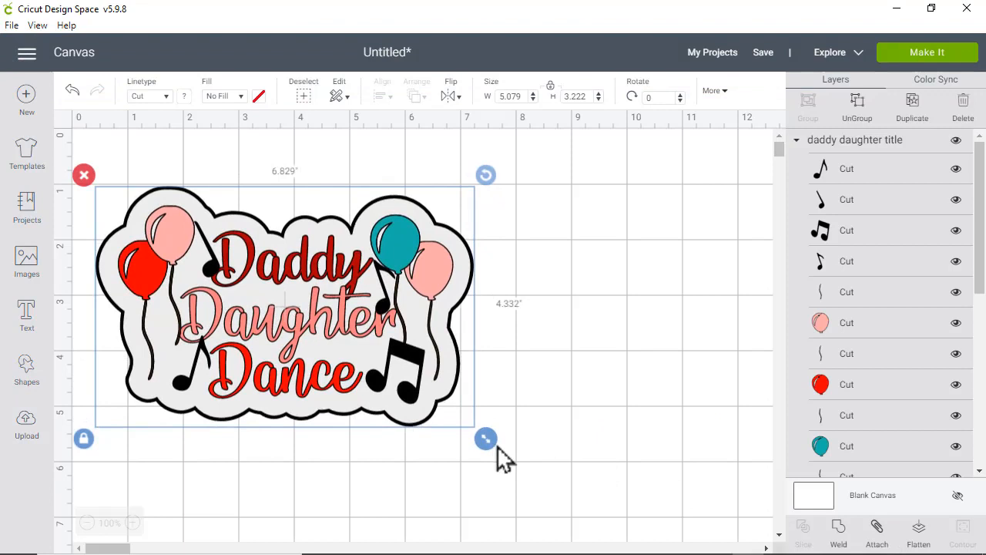
left_click_drag(486, 439, 490, 441)
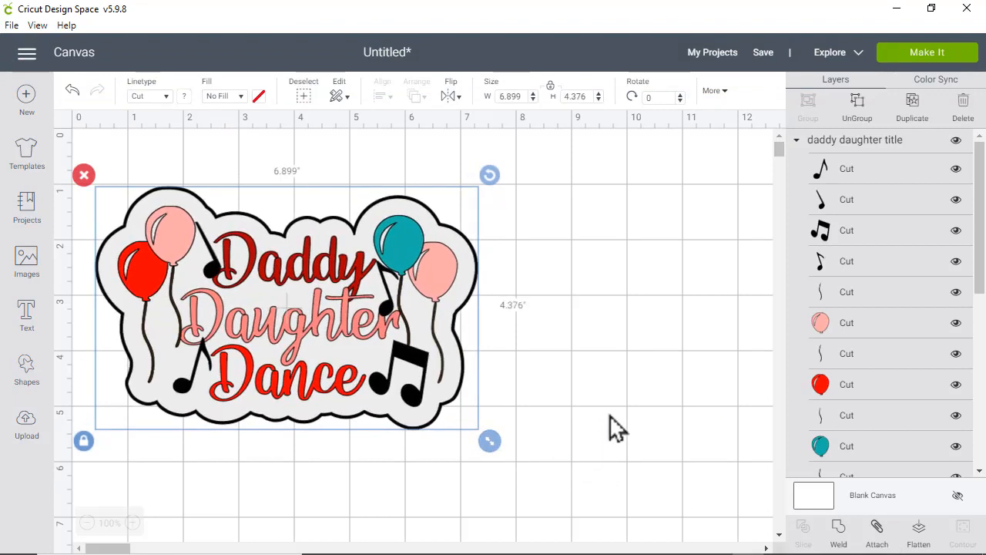